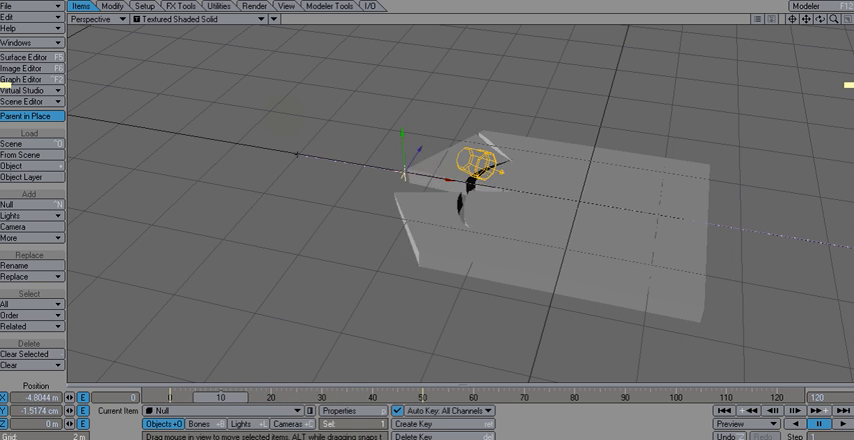
- Remove Normal Displacement from shattered:Layer1 and show its FX tab
left_click_drag(175, 397, 195, 400)
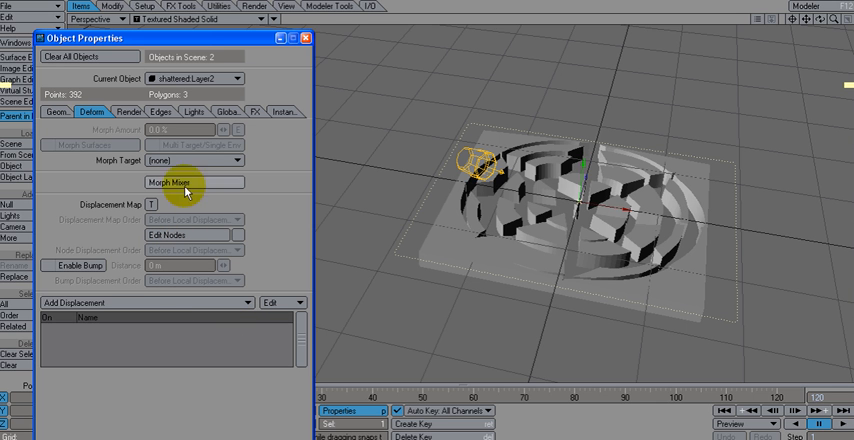
mouse_move(180, 296)
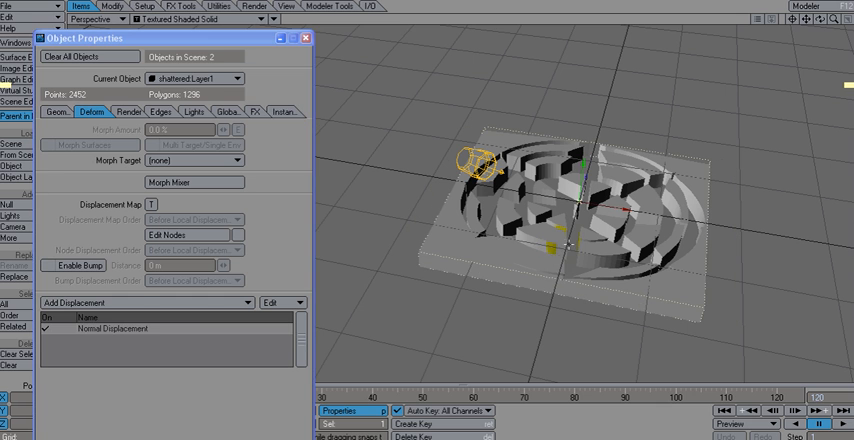
right_click(103, 328)
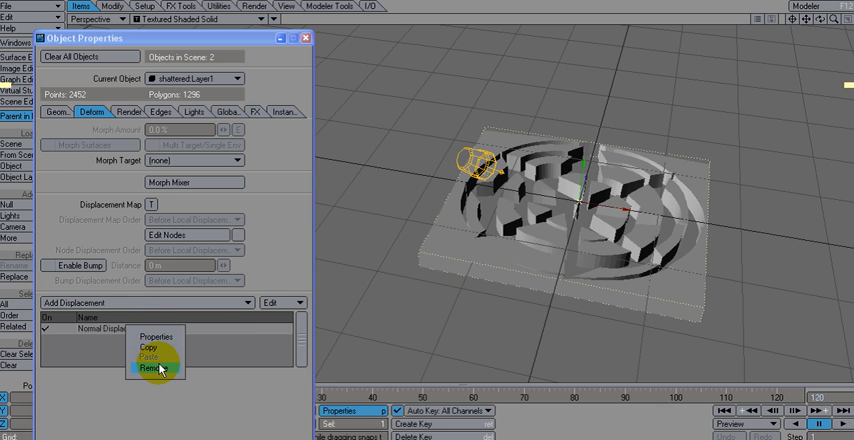
left_click(149, 368)
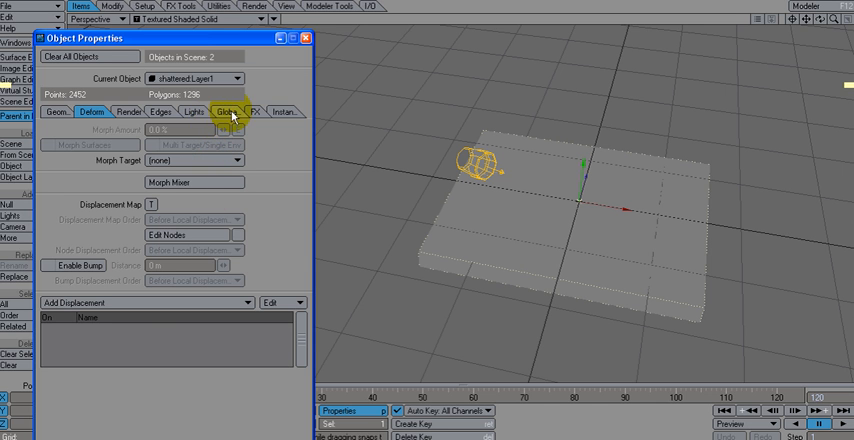
left_click(254, 111)
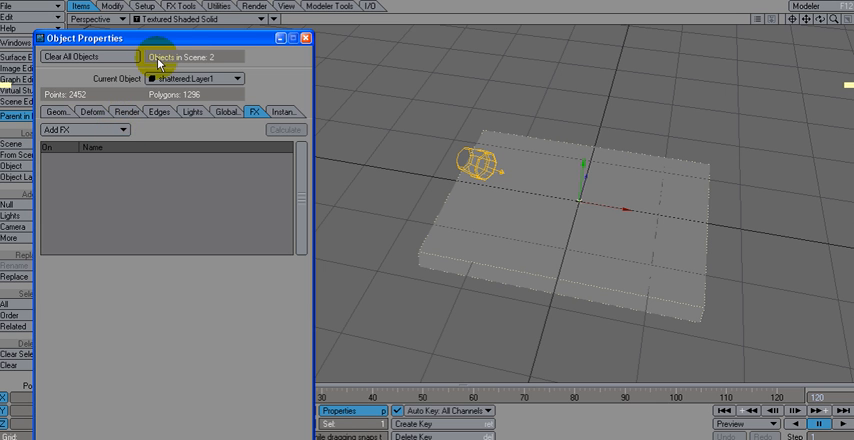
left_click_drag(160, 38, 210, 48)
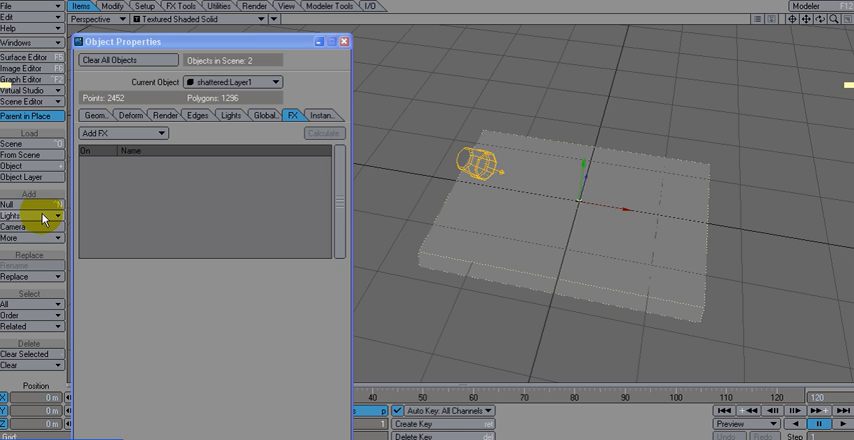
- Add a Collision dynamic object named 'grid'
left_click(25, 235)
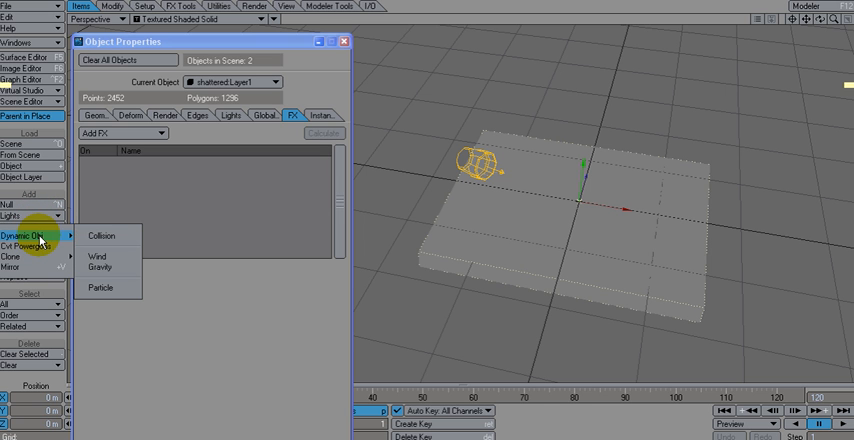
left_click(101, 235)
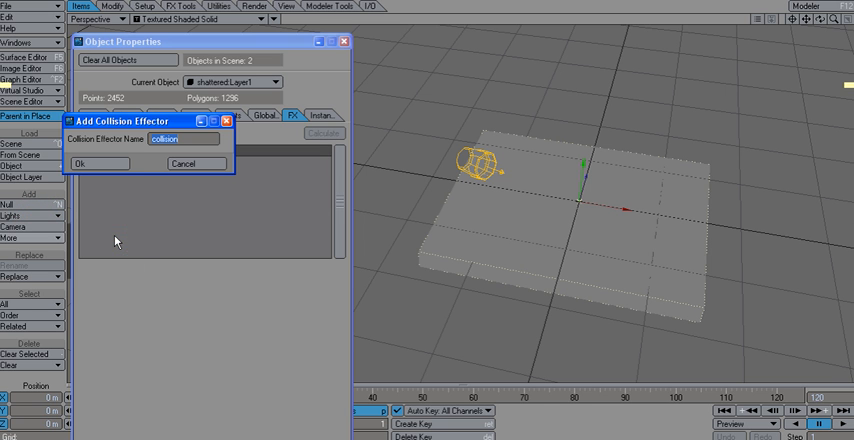
left_click(182, 139)
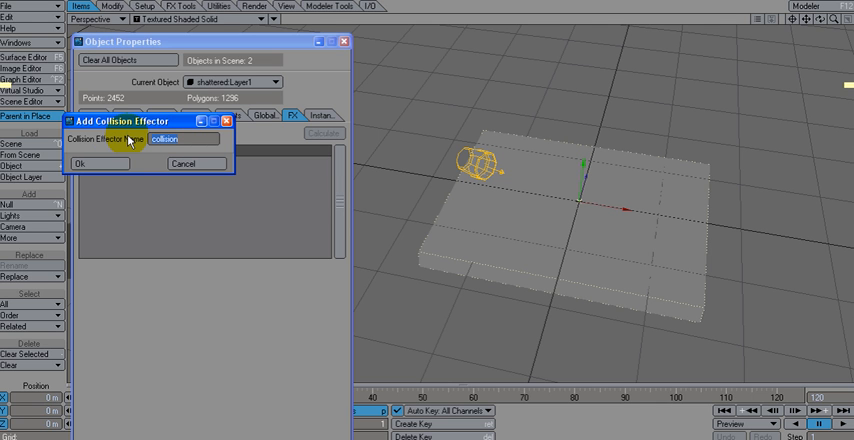
type("grid")
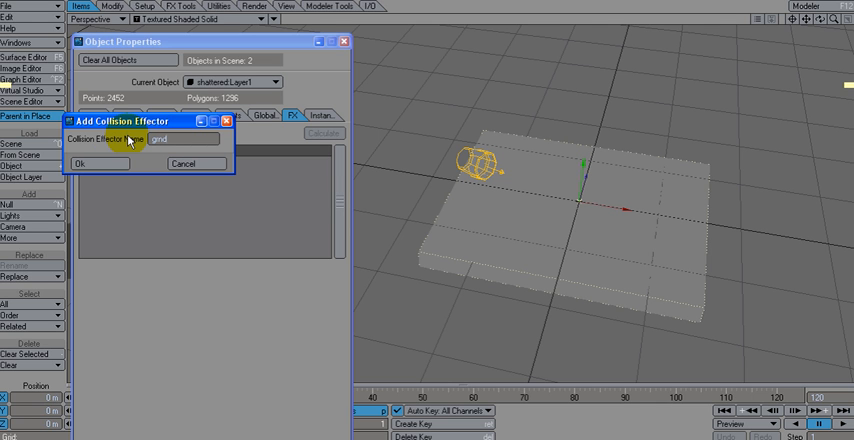
left_click(99, 163)
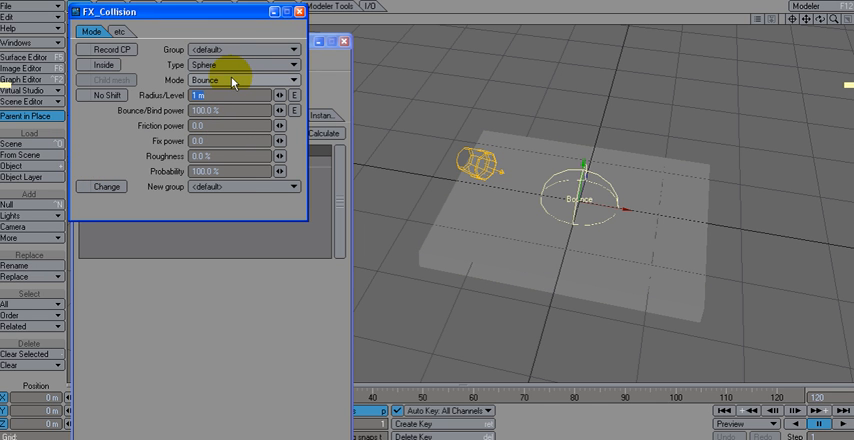
- Keep the collision effector's Type set to Sphere
left_click(240, 65)
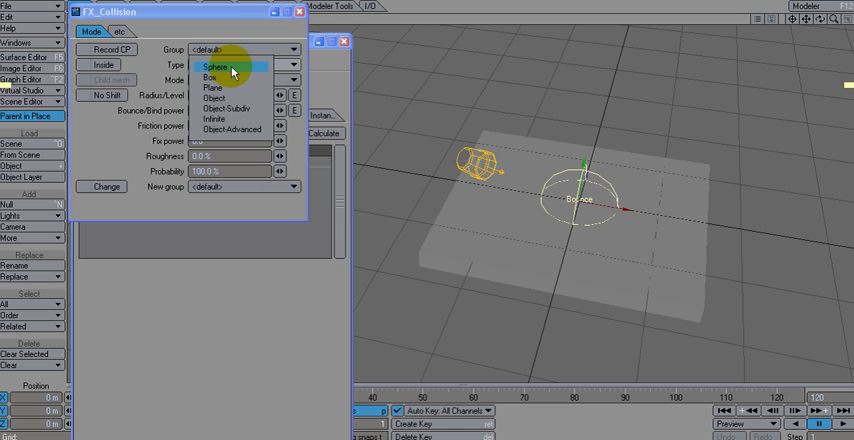
left_click(212, 88)
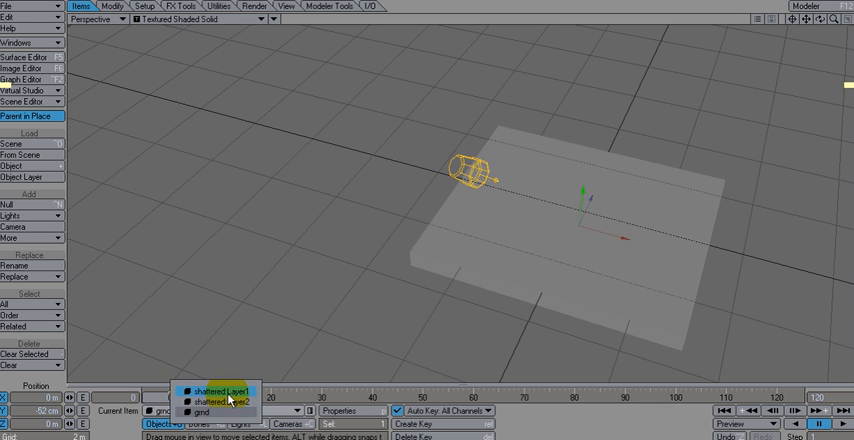
- Select shattered:Layer1 and add Hard FX in its FX tab
left_click(219, 390)
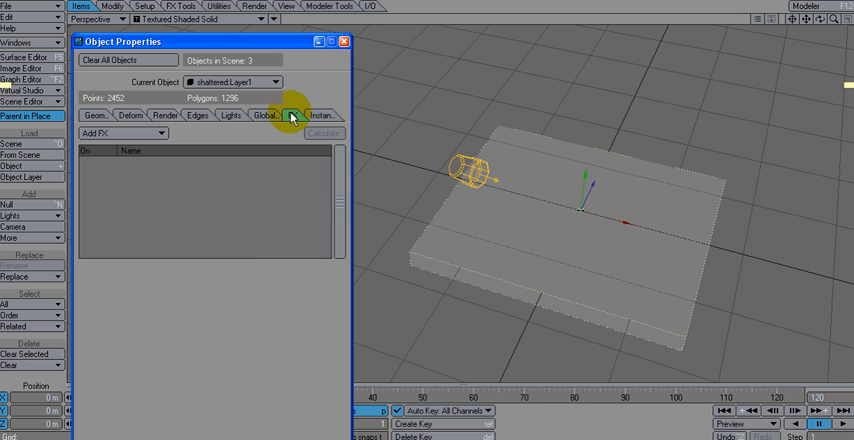
left_click(125, 133)
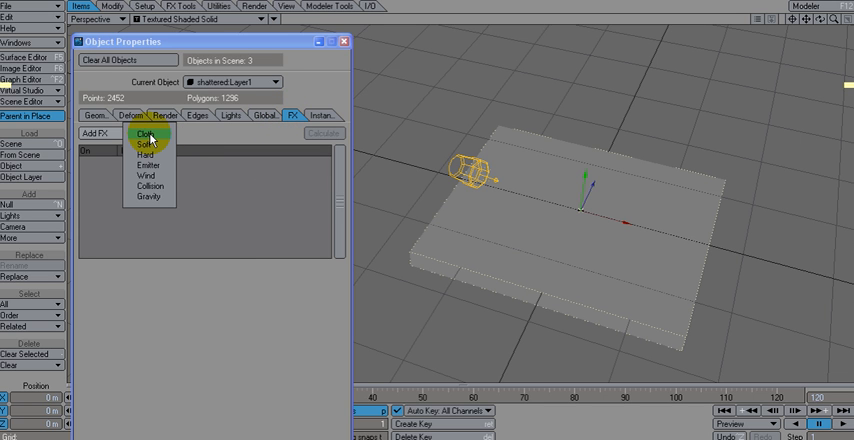
left_click(146, 156)
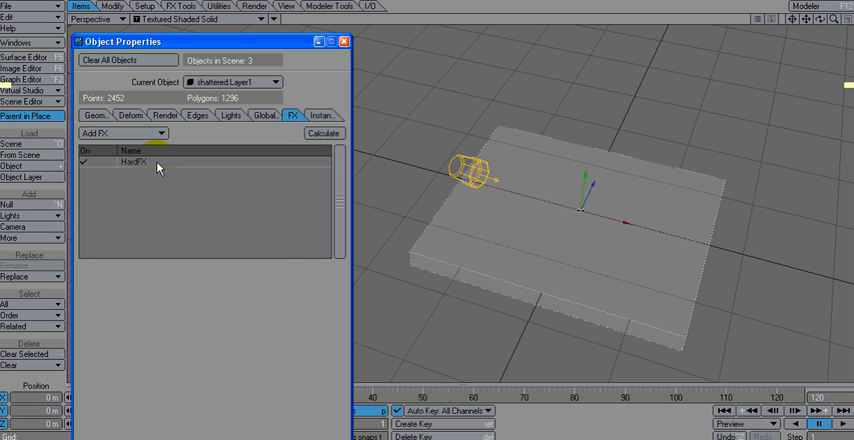
- In HardFX settings, set Piece Mode to Parts and Gravity to -9.0
left_click(140, 161)
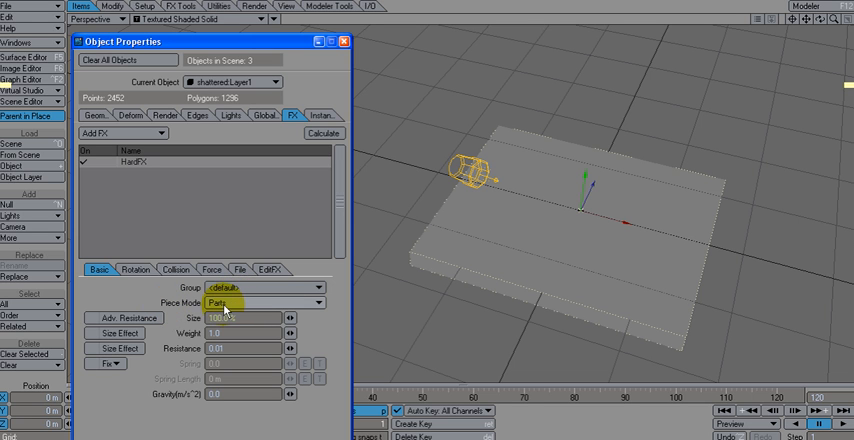
left_click(262, 303)
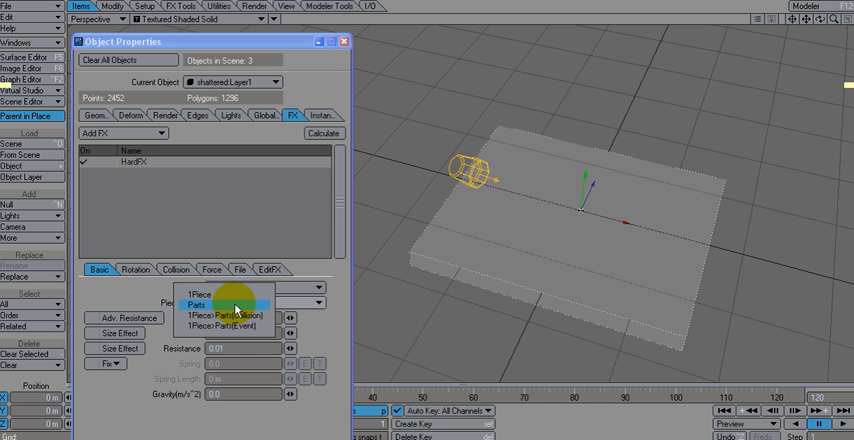
left_click(227, 301)
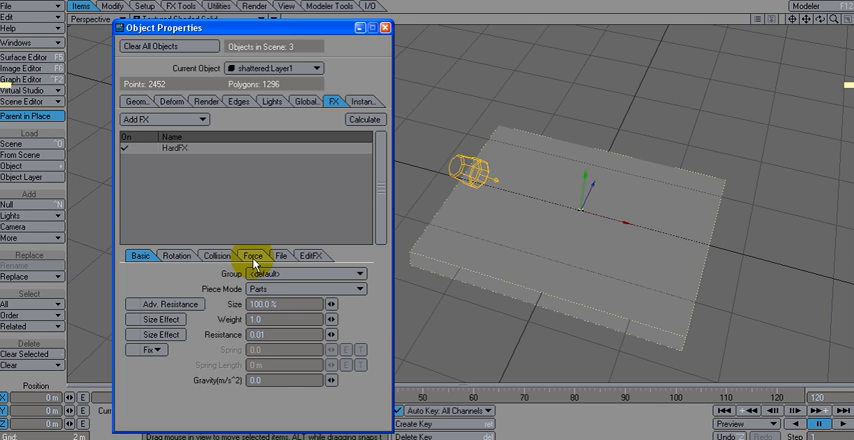
left_click(137, 255)
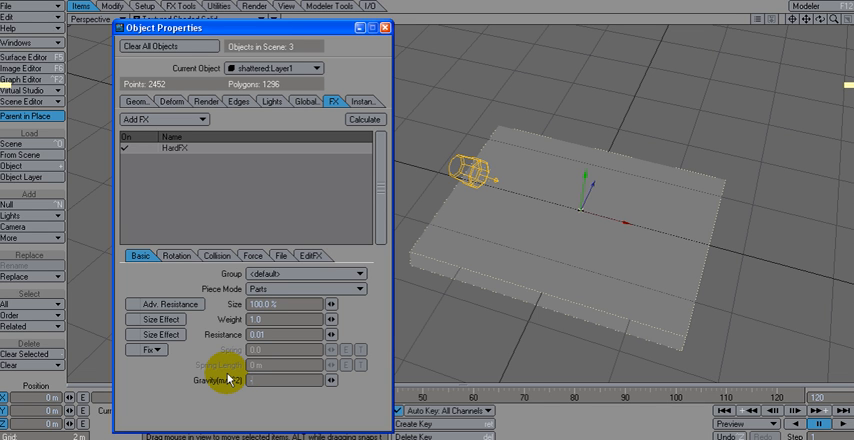
type("-9.0")
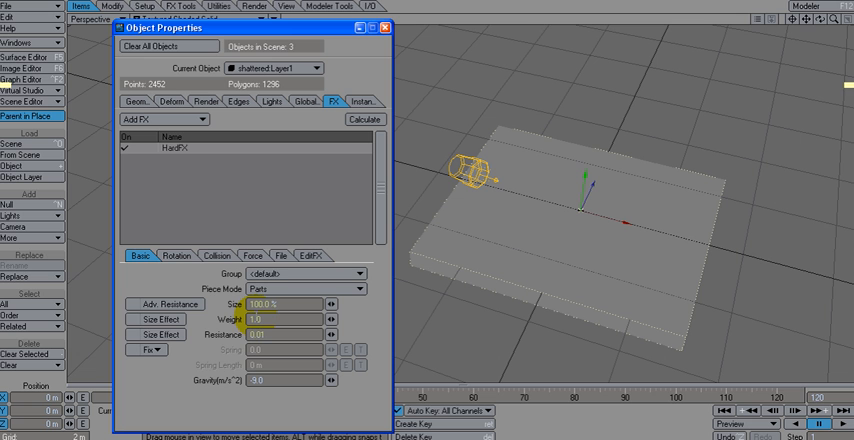
- Calculate the HardFX simulation through all 405 steps
left_click(255, 318)
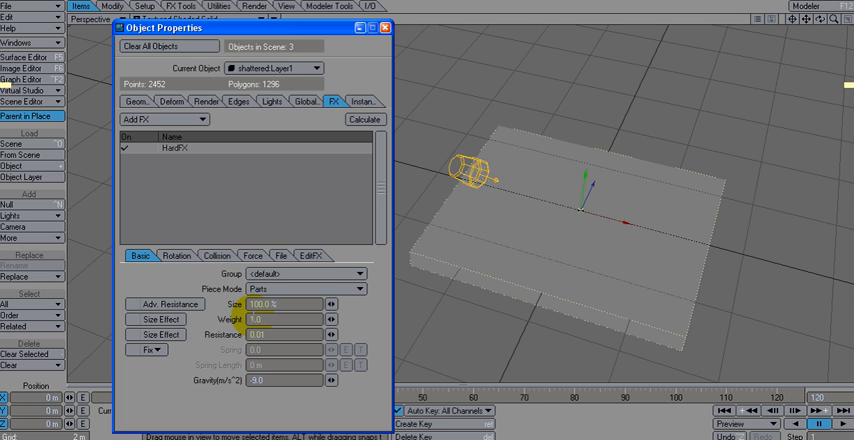
left_click(362, 119)
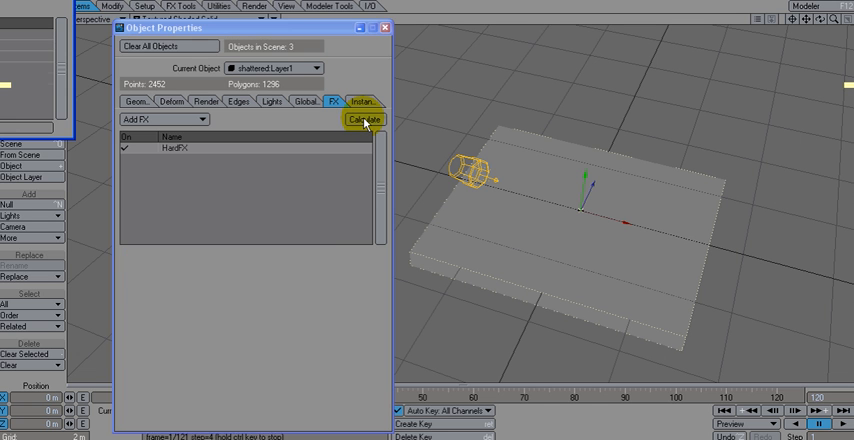
left_click(362, 120)
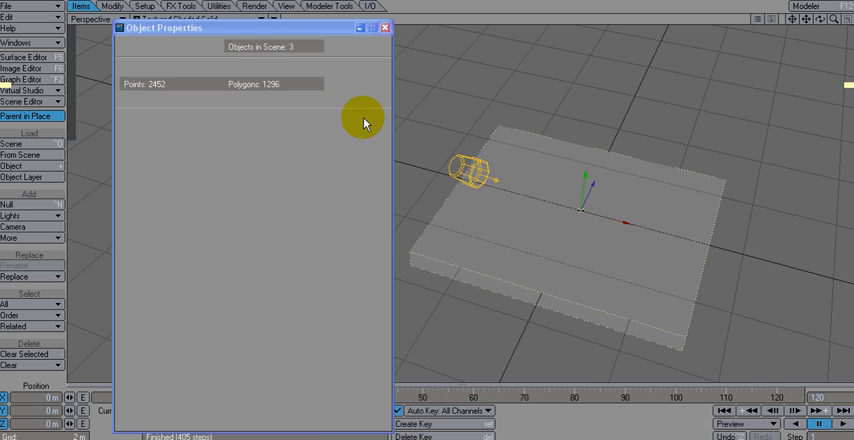
left_click(333, 101)
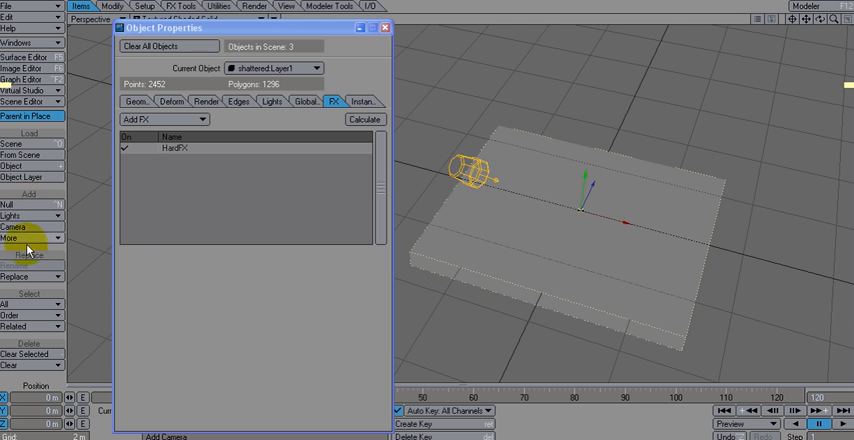
- Add a Collision dynamic object named 'explode'
left_click(18, 237)
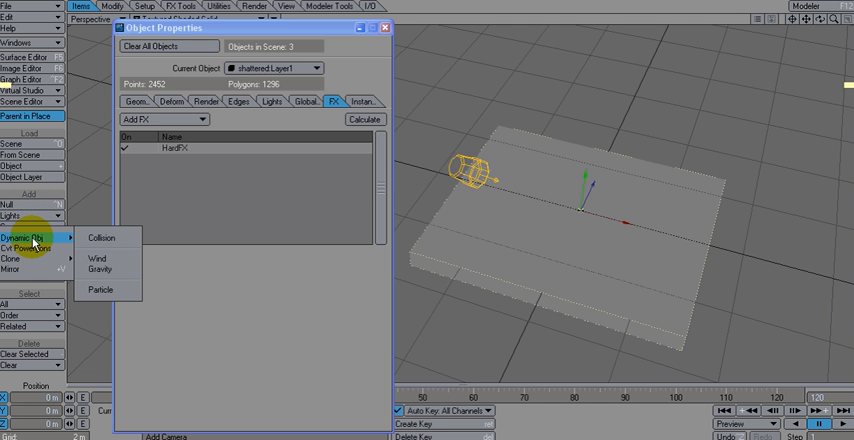
left_click(101, 237)
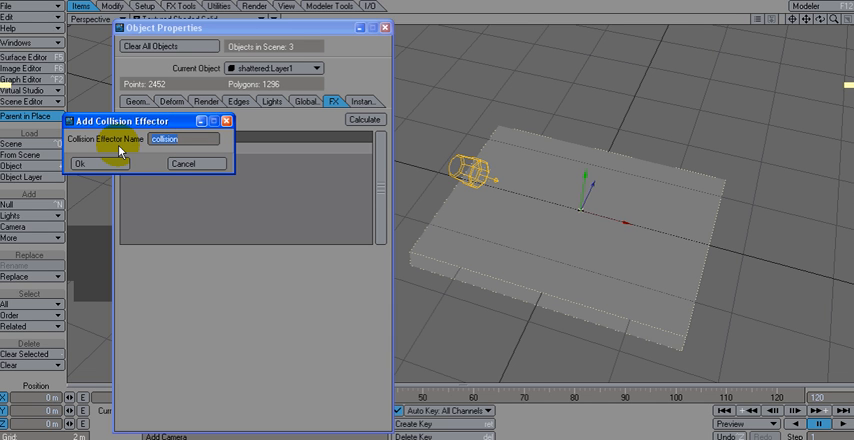
type("expl")
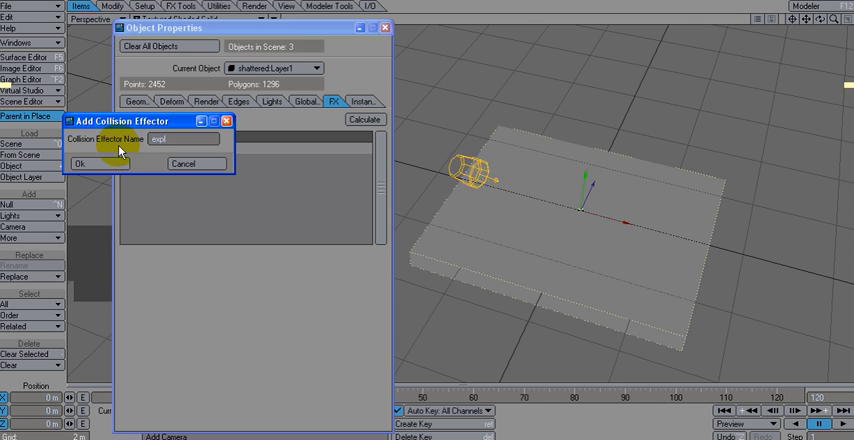
type("ode")
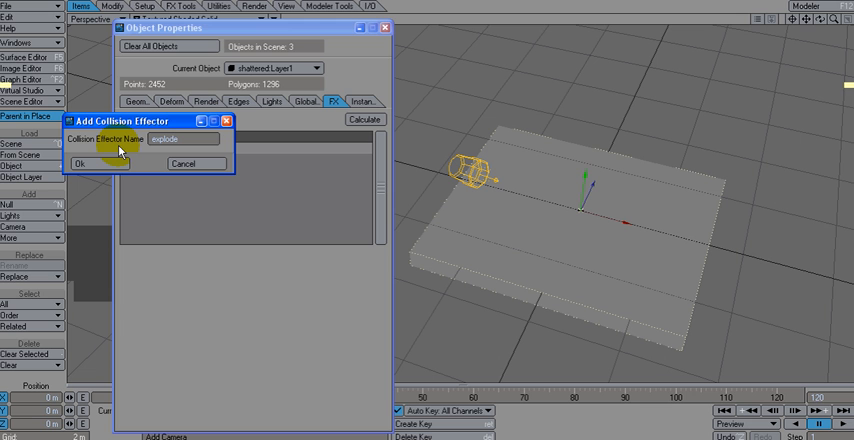
left_click(81, 163)
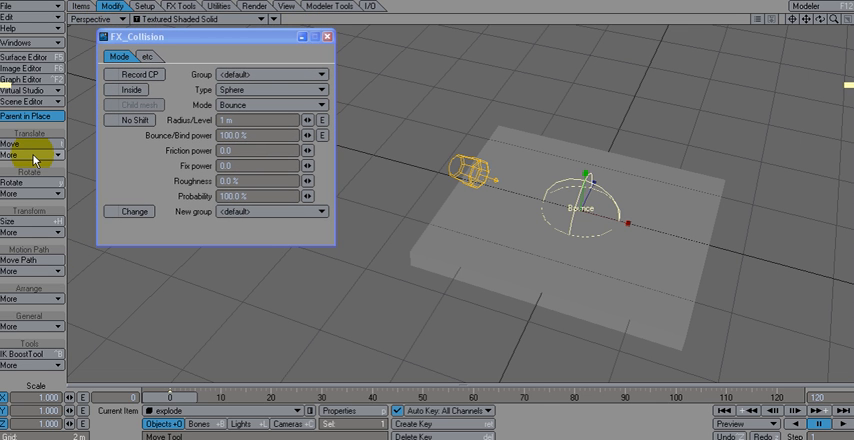
- Adjust the explode sphere with the Size tool beneath the ground
left_click(10, 221)
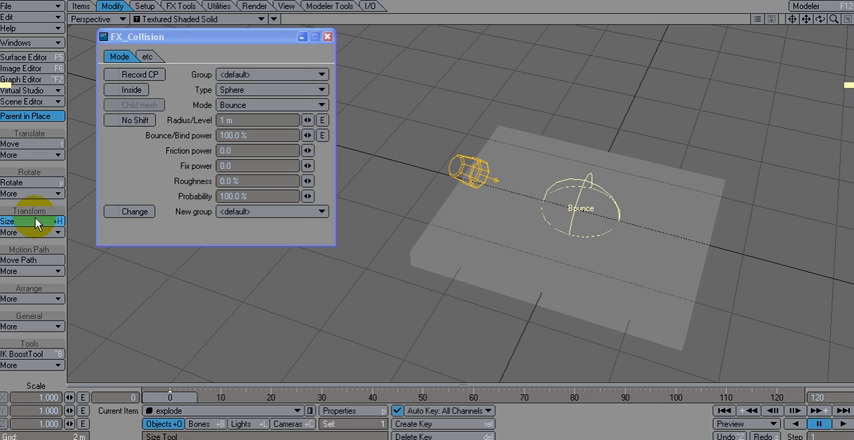
left_click_drag(40, 222, 40, 222)
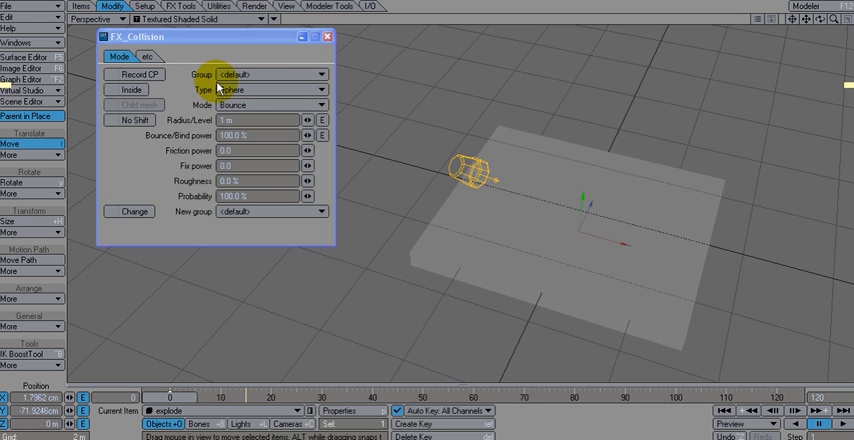
- Close the explode collision panel and open the ground's HardFX collision settings
left_click(327, 37)
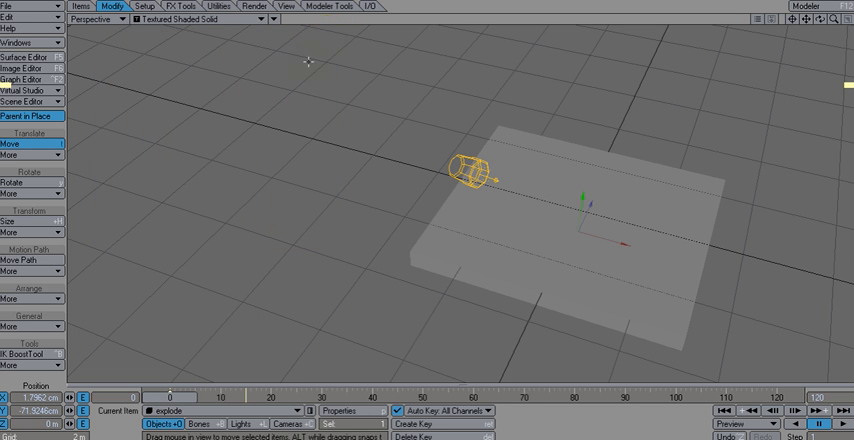
left_click(200, 424)
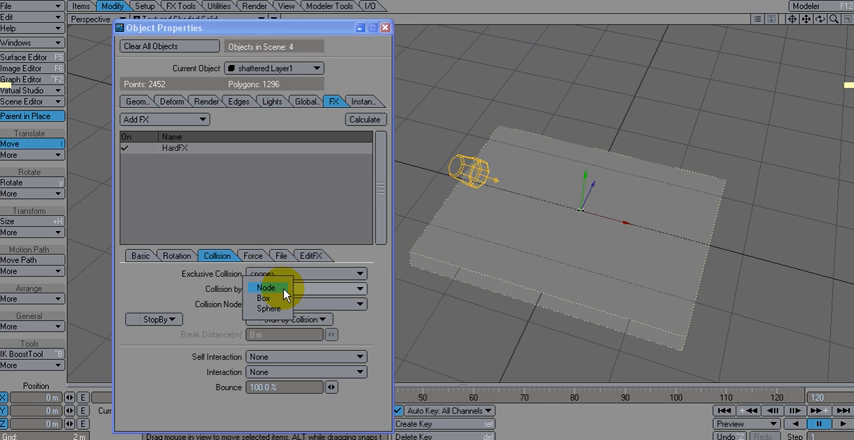
- Set HardFX collision to Node against all nodes, with Start by Collision
left_click(265, 288)
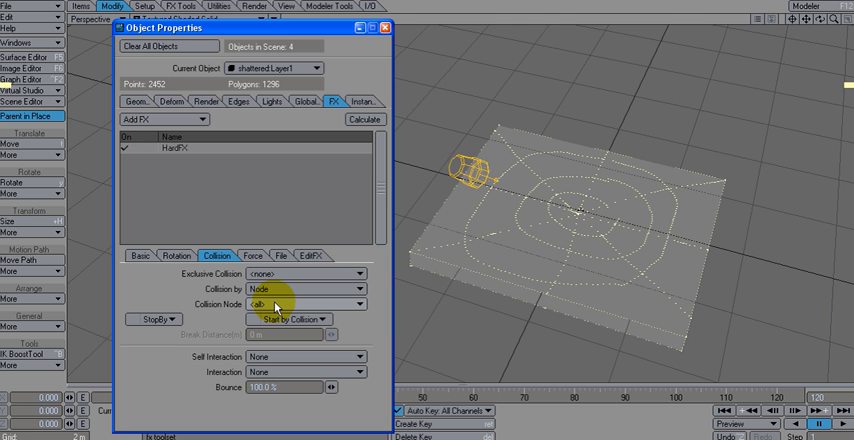
mouse_move(278, 304)
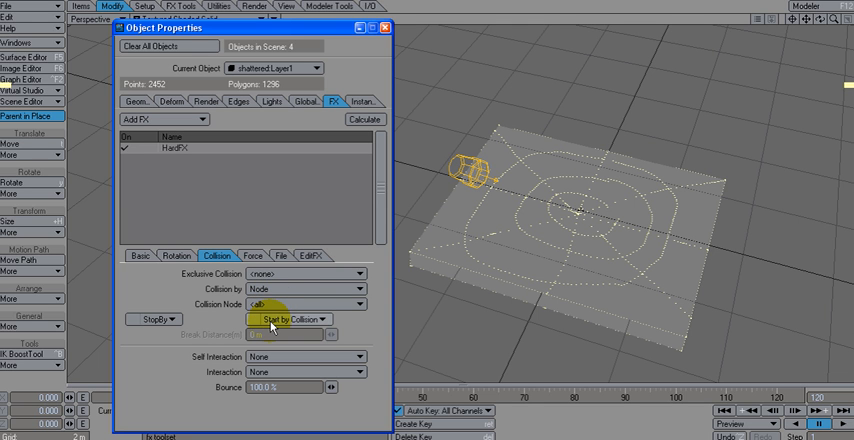
left_click(293, 319)
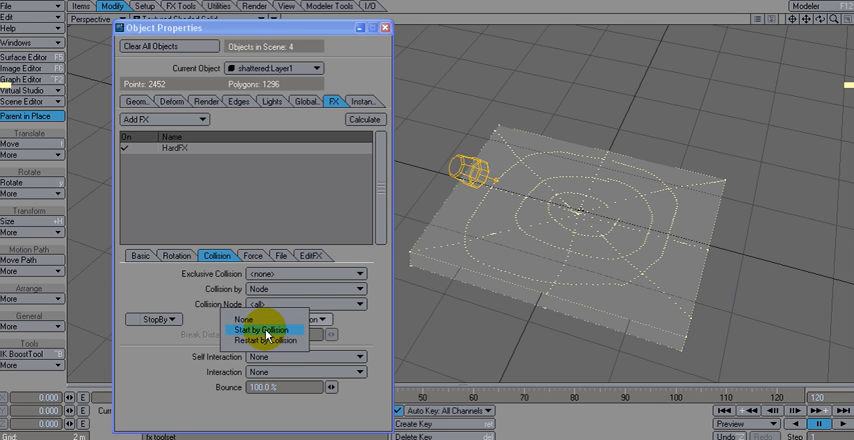
left_click(267, 329)
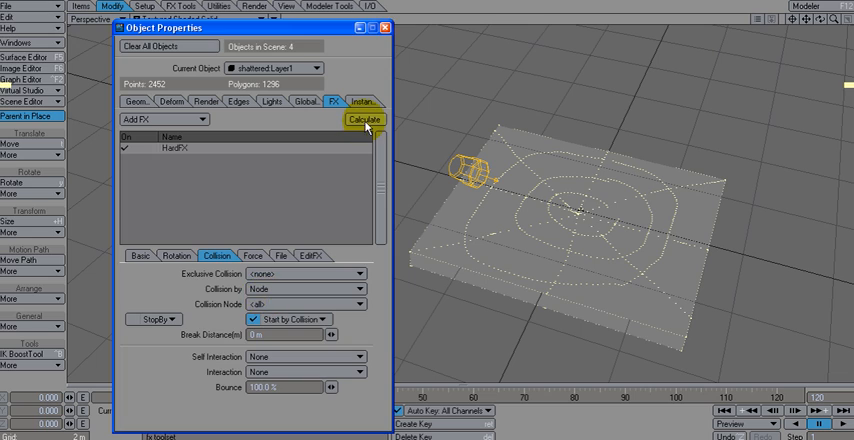
- Recalculate HardFX so the ground pieces burst apart and fly upward from the explode sphere
left_click(364, 120)
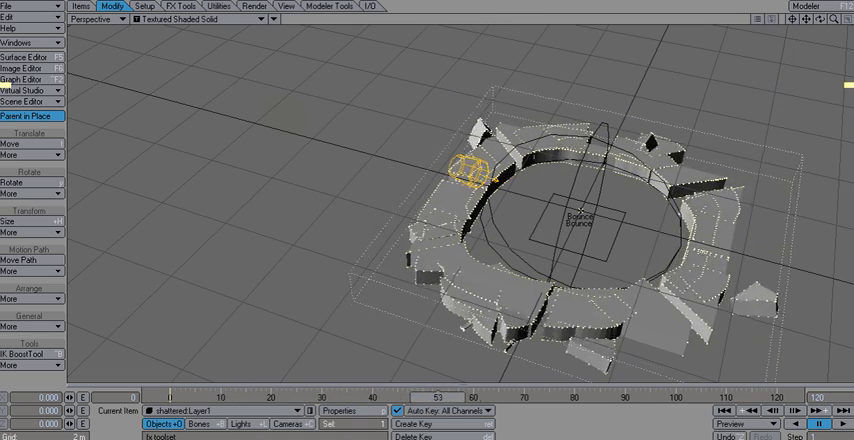
left_click(816, 410)
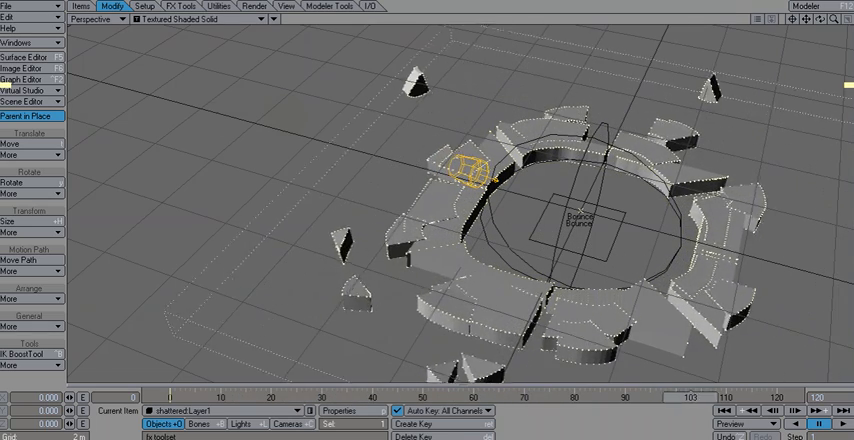